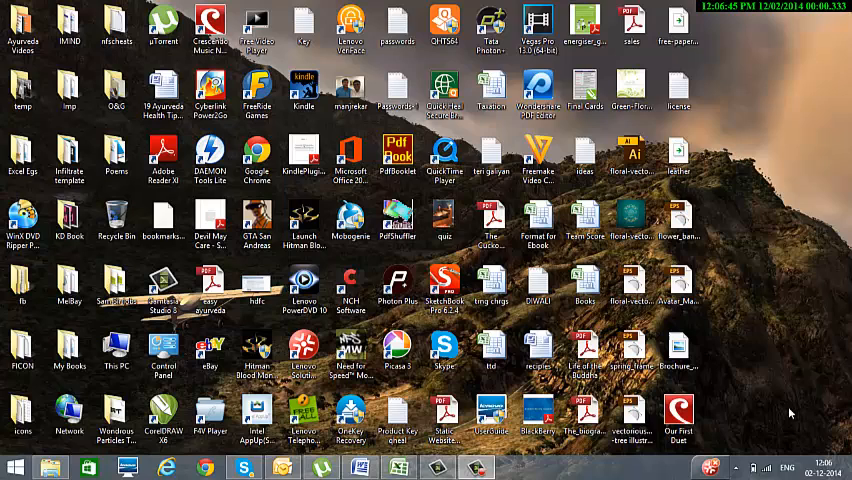
{"action": "mouse_move", "coordinate": [770, 388]}
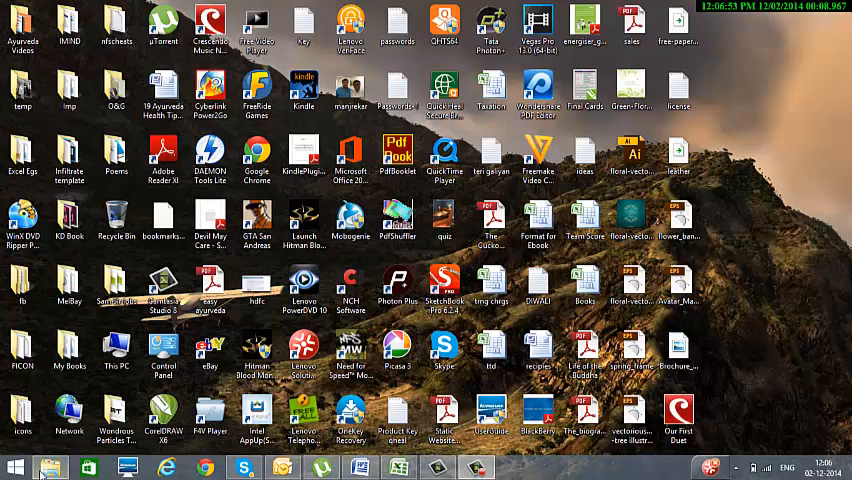
Browse into the DMAI activities folder and select the Letter-Mail Merge document
{"action": "left_click", "coordinate": [50, 468]}
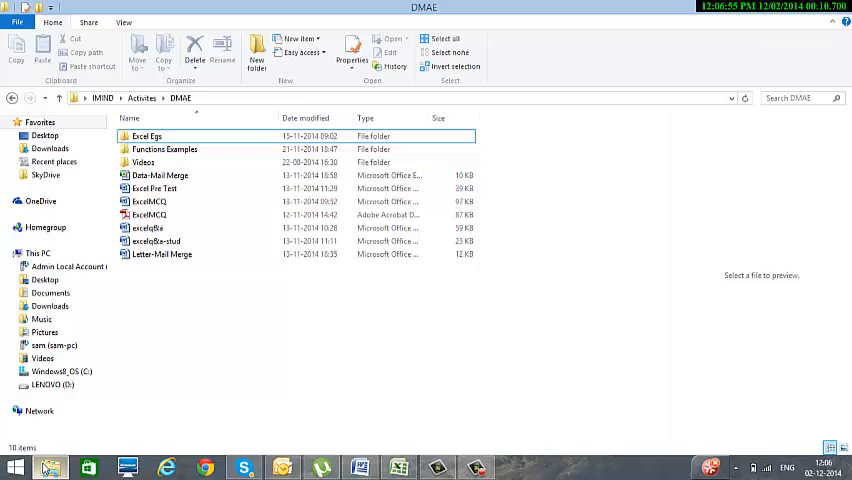
{"action": "left_click", "coordinate": [160, 254]}
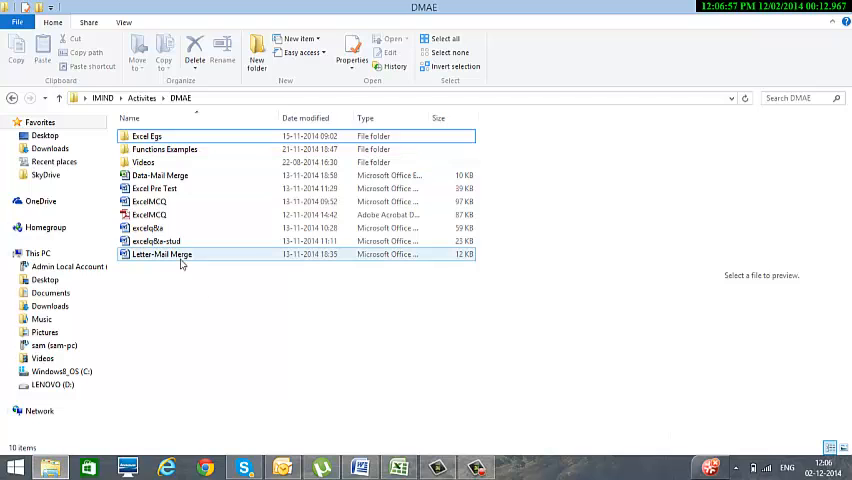
{"action": "mouse_move", "coordinate": [160, 254]}
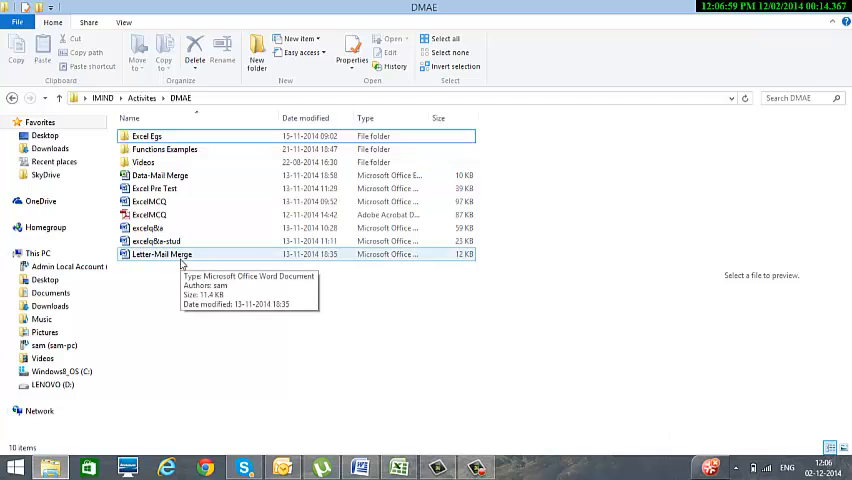
{"action": "left_click", "coordinate": [160, 252]}
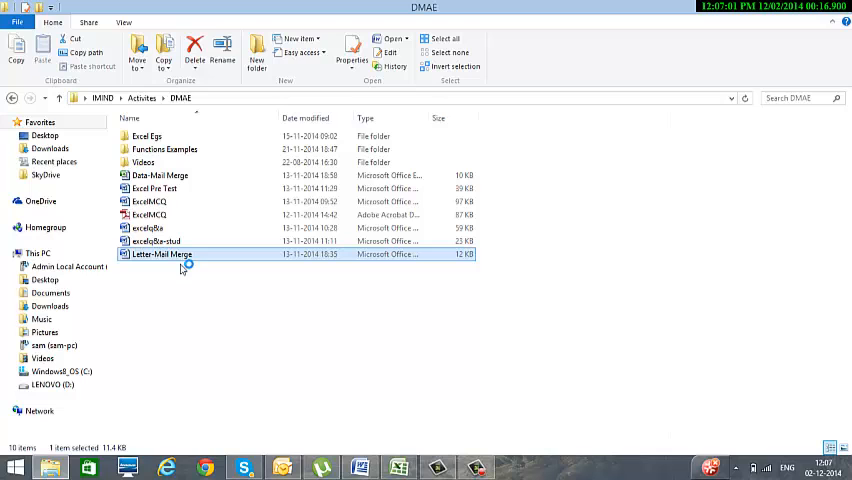
Open the Letter-Mail Merge letter in Word and scroll through its contents
{"action": "double_click", "coordinate": [160, 252]}
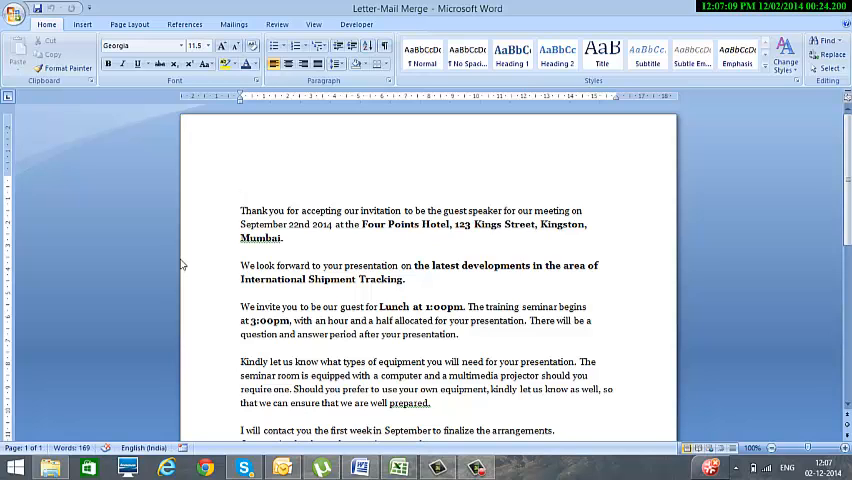
{"action": "scroll", "scroll_direction": "down", "scroll_amount": 3}
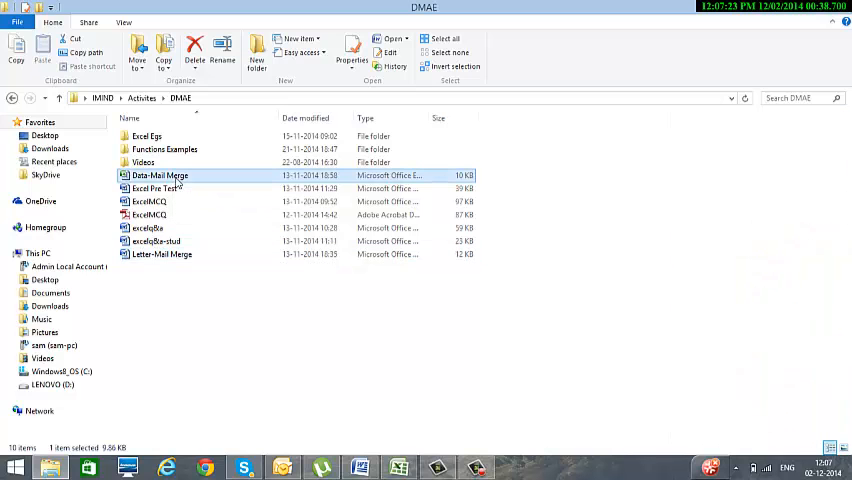
Open the Data-Mail Merge workbook in Excel to review its names and addresses
{"action": "double_click", "coordinate": [160, 176]}
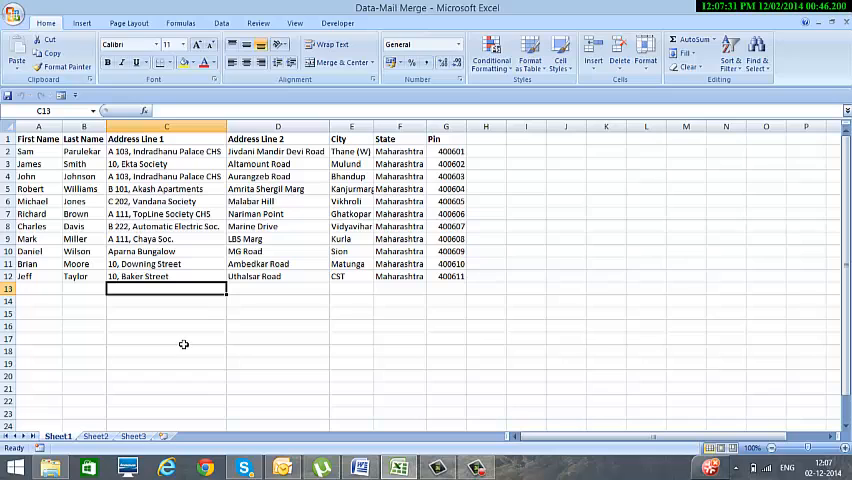
{"action": "mouse_move", "coordinate": [184, 332]}
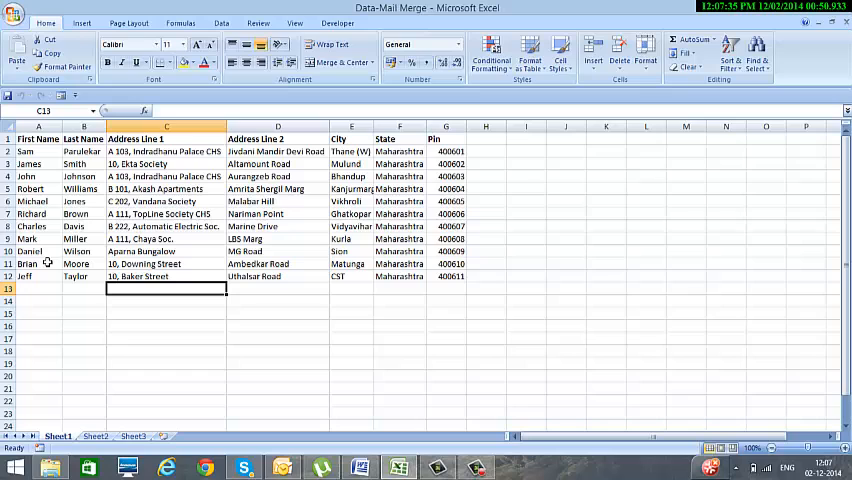
{"action": "mouse_move", "coordinate": [210, 260]}
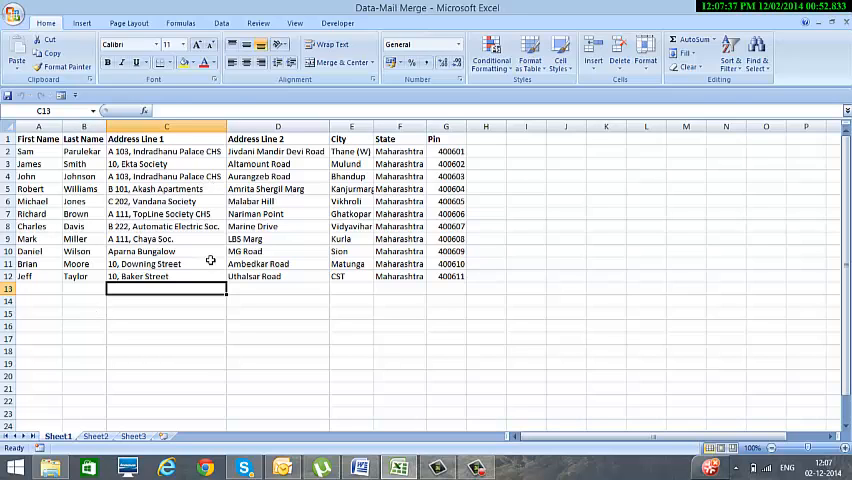
{"action": "mouse_move", "coordinate": [374, 180]}
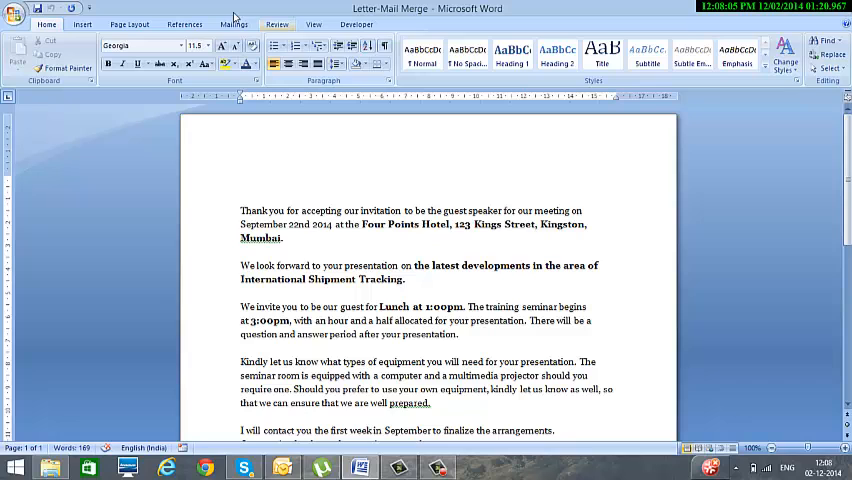
Start the Step by Step Mail Merge Wizard from the Mailings ribbon with Letters as document type
{"action": "left_click", "coordinate": [232, 24]}
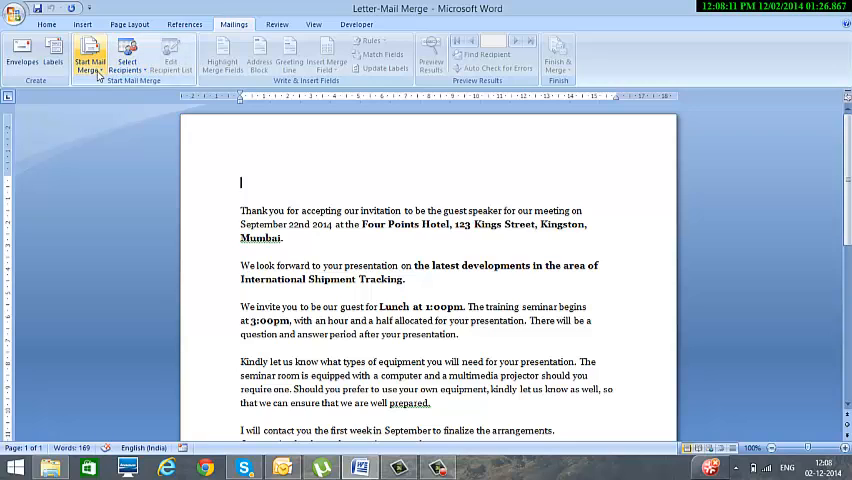
{"action": "mouse_move", "coordinate": [90, 58]}
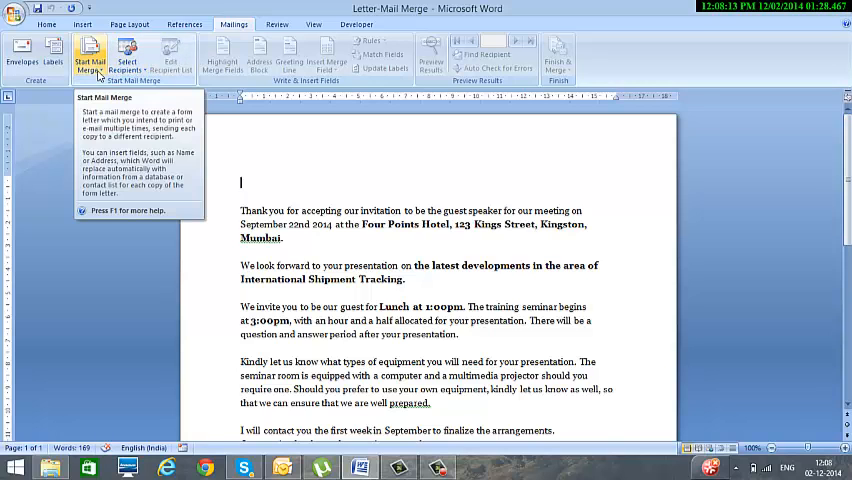
{"action": "left_click", "coordinate": [90, 56]}
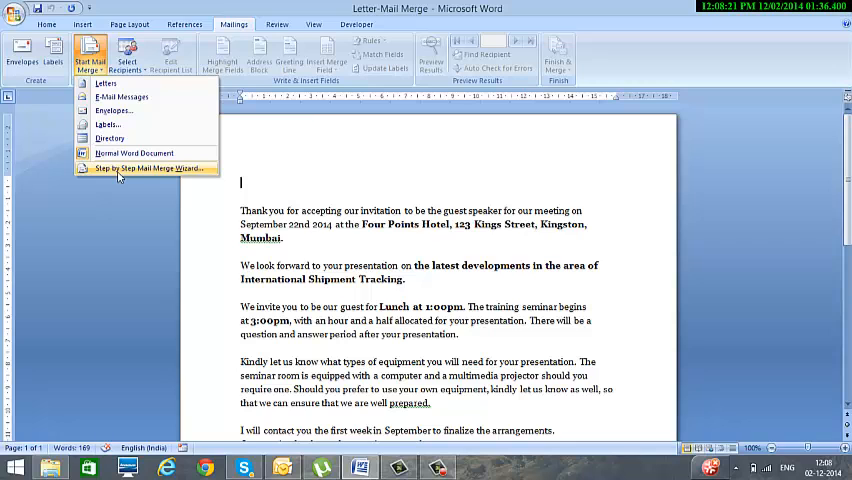
{"action": "left_click", "coordinate": [148, 168]}
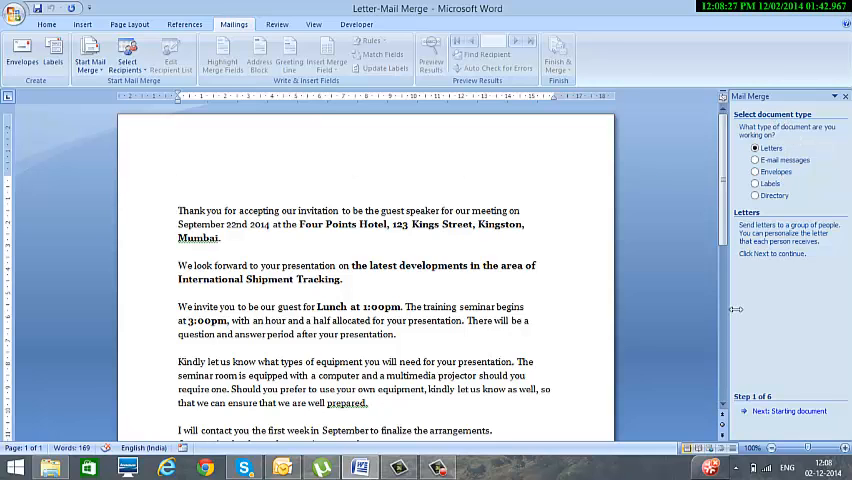
{"action": "mouse_move", "coordinate": [780, 352]}
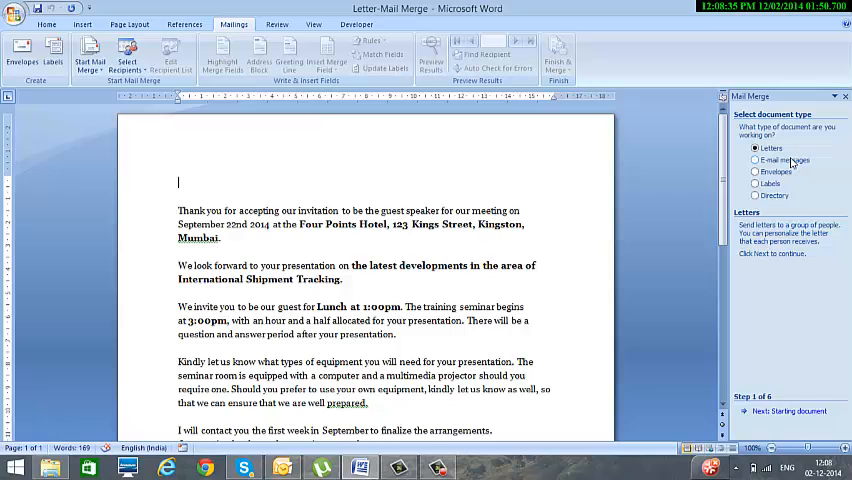
{"action": "mouse_move", "coordinate": [780, 192]}
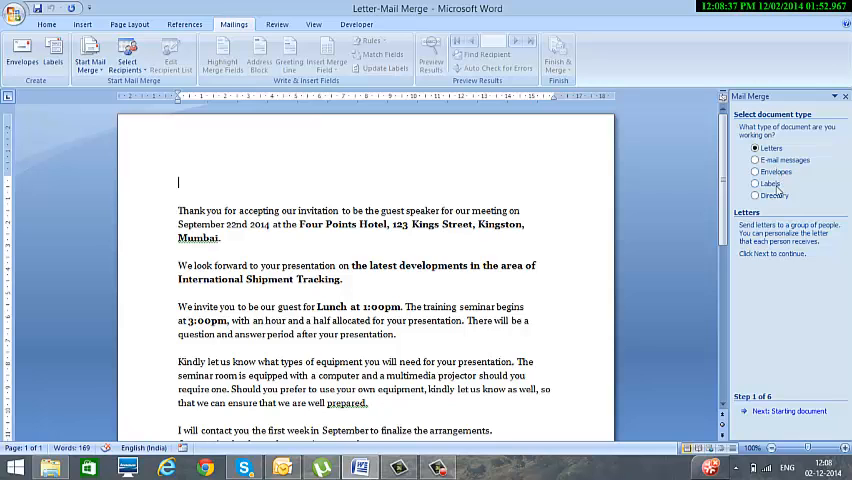
{"action": "mouse_move", "coordinate": [790, 210]}
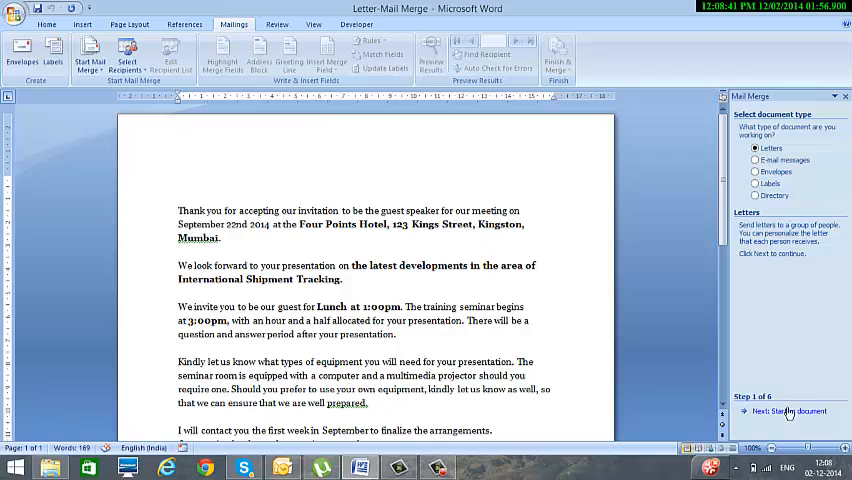
Advance the wizard using the current document, reaching the Select recipients step
{"action": "left_click", "coordinate": [790, 412]}
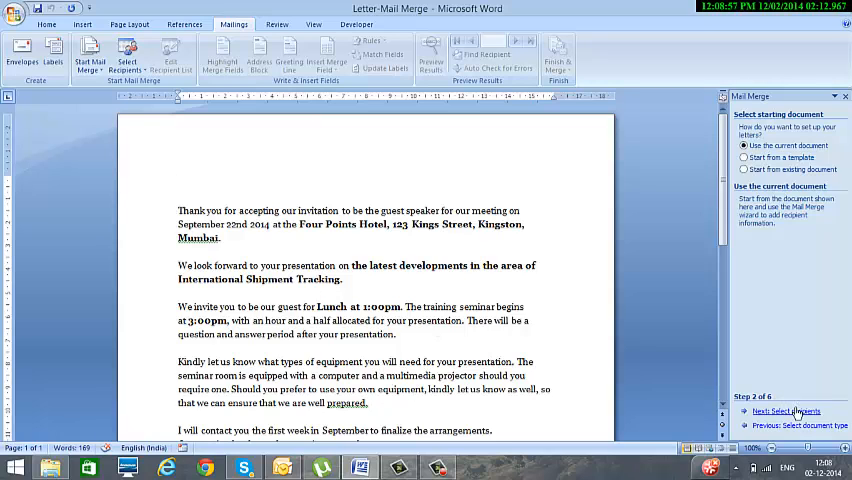
{"action": "mouse_move", "coordinate": [786, 412]}
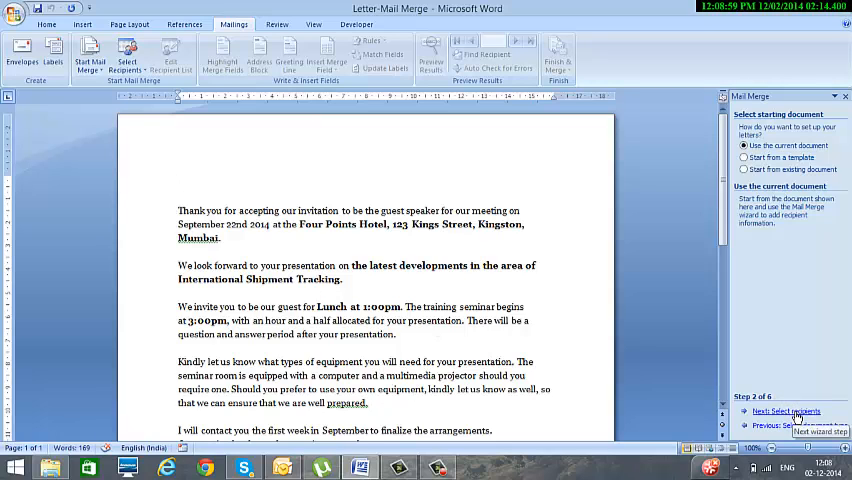
{"action": "left_click", "coordinate": [786, 412]}
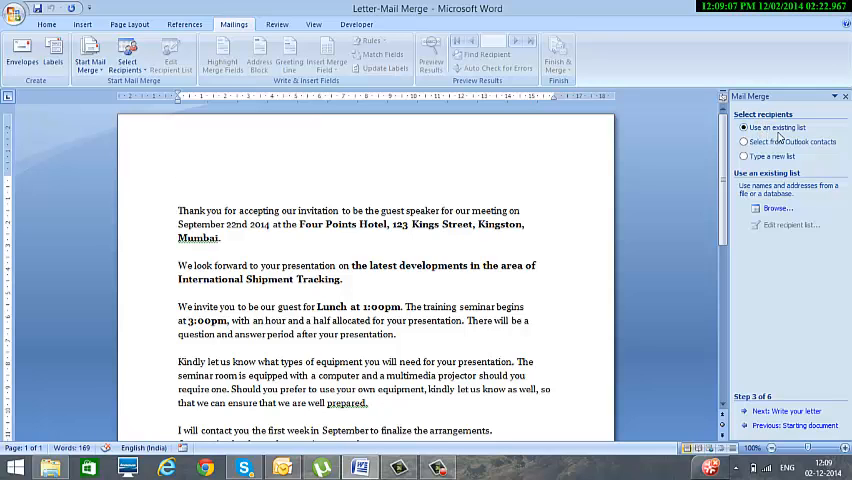
{"action": "mouse_move", "coordinate": [796, 138]}
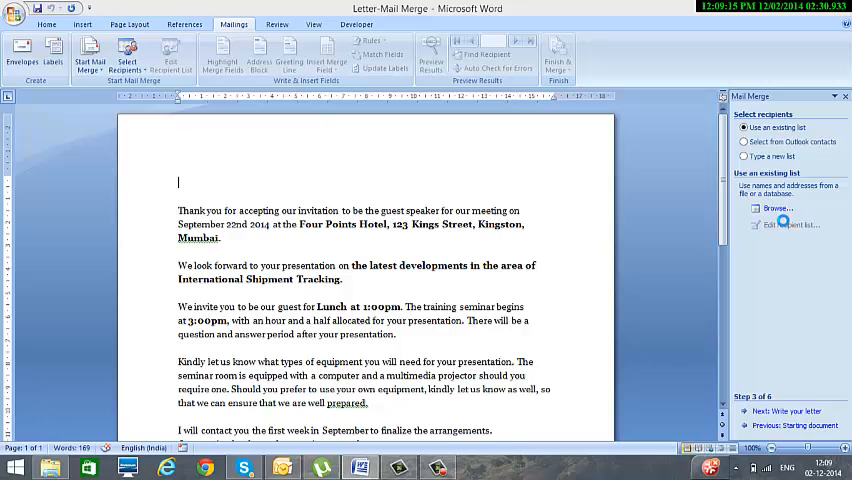
Browse to IMIND > Activities > DMAI and choose the Data-Mail Merge workbook as recipient list
{"action": "left_click", "coordinate": [776, 208]}
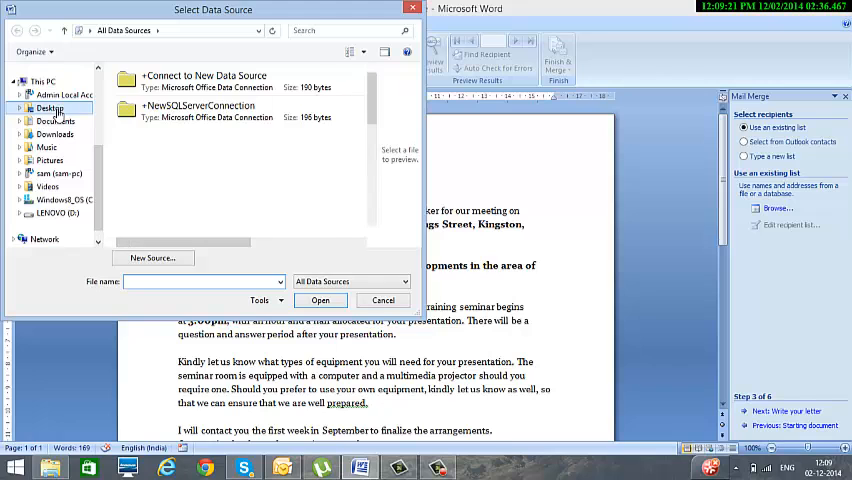
{"action": "double_click", "coordinate": [50, 108]}
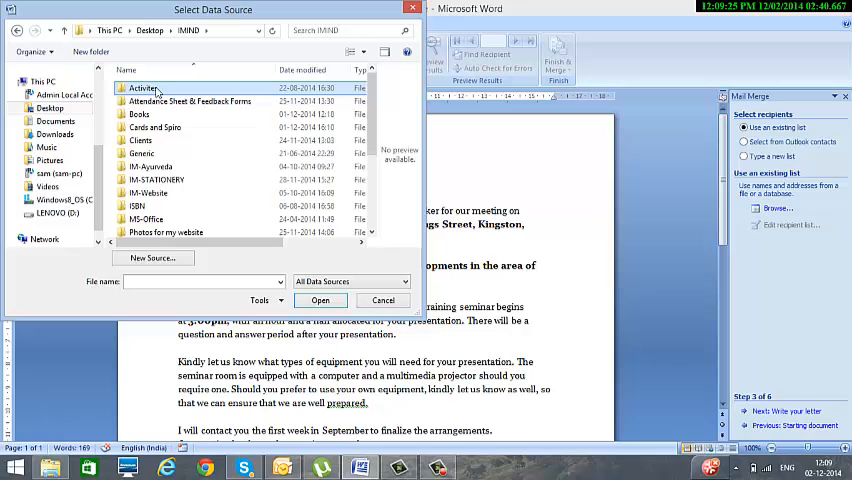
{"action": "double_click", "coordinate": [142, 88]}
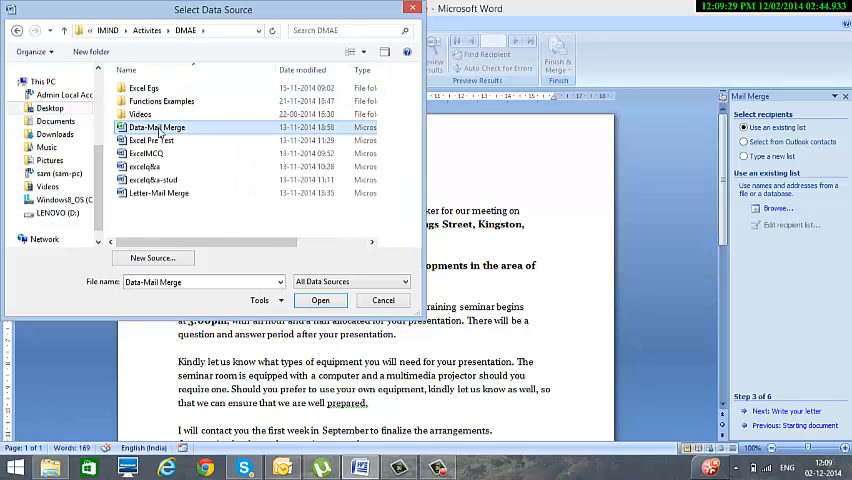
{"action": "double_click", "coordinate": [156, 128]}
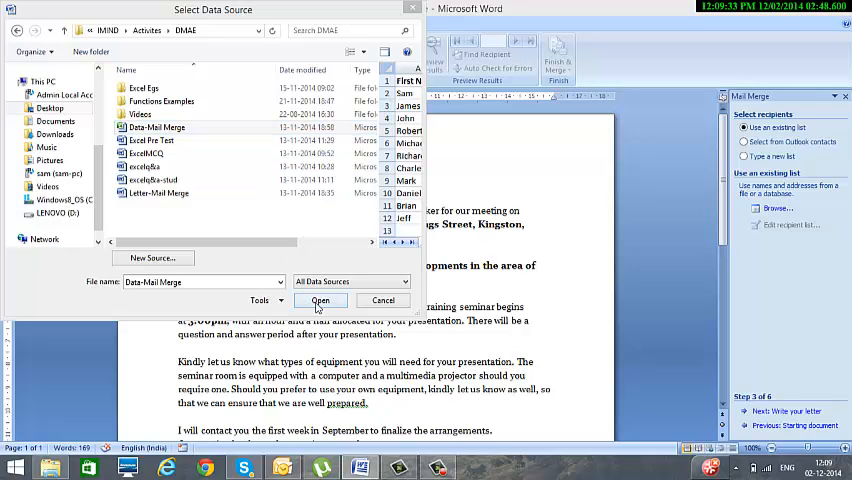
{"action": "left_click", "coordinate": [320, 300]}
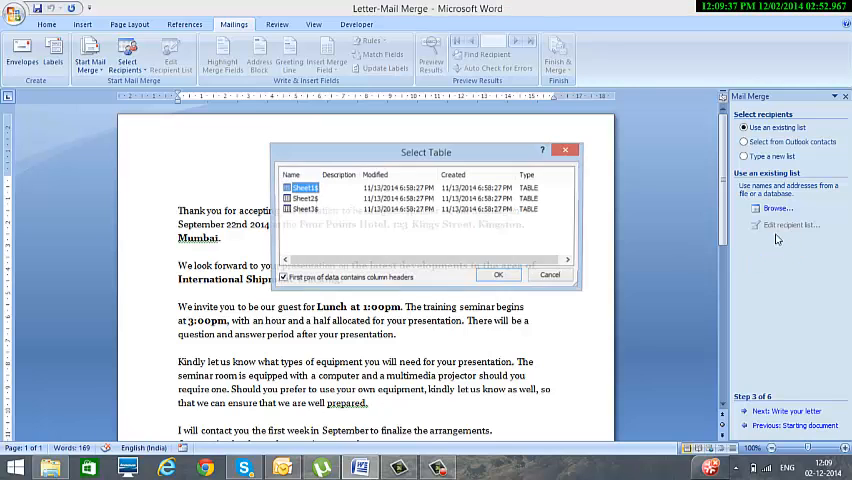
Choose the Sheet1$ table of the workbook as the recipients source
{"action": "left_click", "coordinate": [304, 188]}
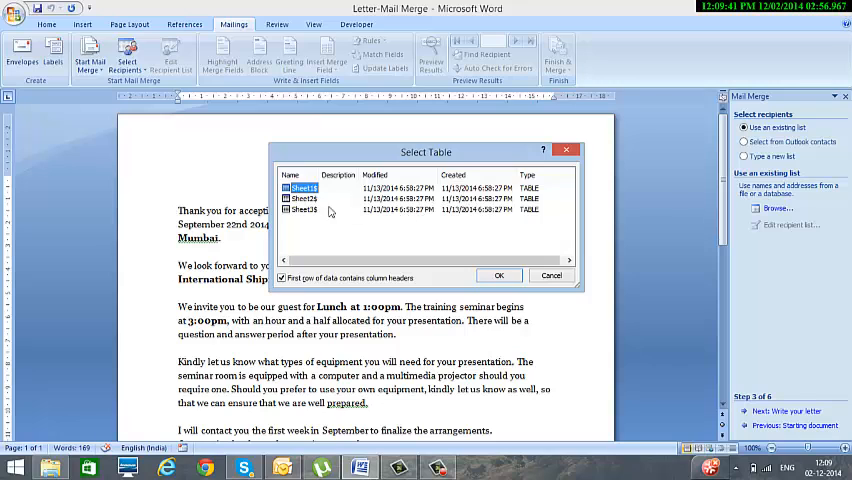
{"action": "mouse_move", "coordinate": [330, 212]}
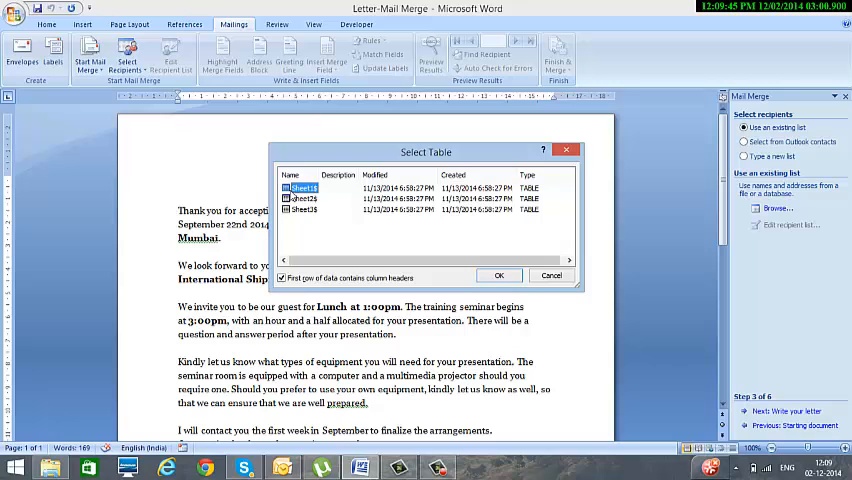
{"action": "mouse_move", "coordinate": [300, 196]}
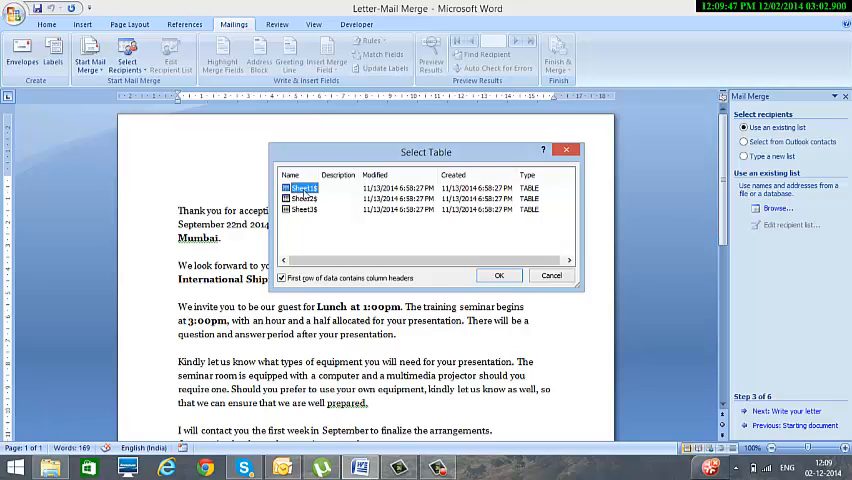
{"action": "mouse_move", "coordinate": [318, 196]}
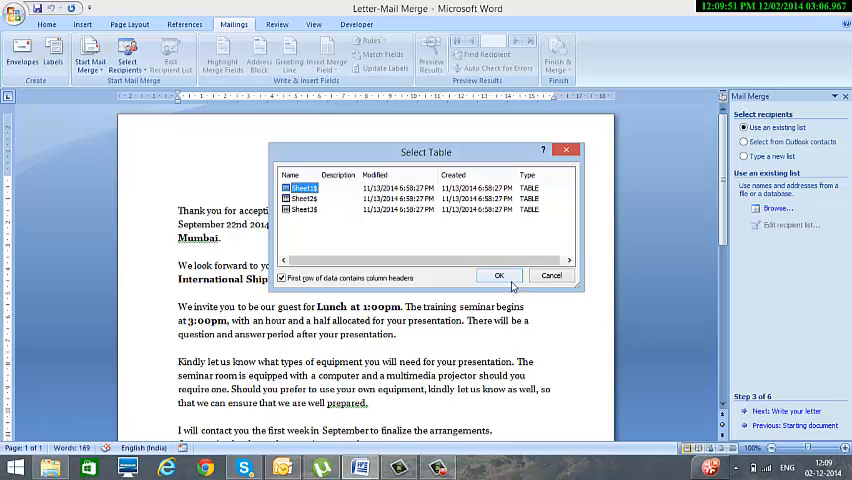
{"action": "left_click", "coordinate": [498, 276]}
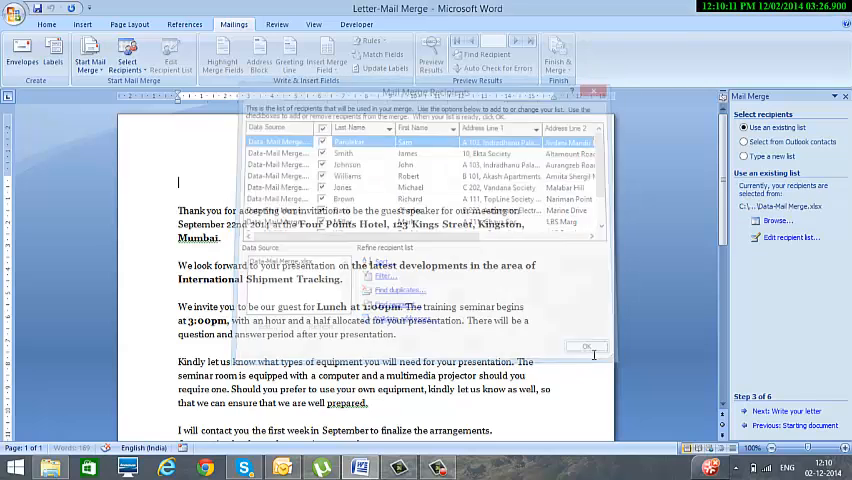
Accept the full recipient list and move the wizard to the write-your-letter step
{"action": "left_click", "coordinate": [586, 348]}
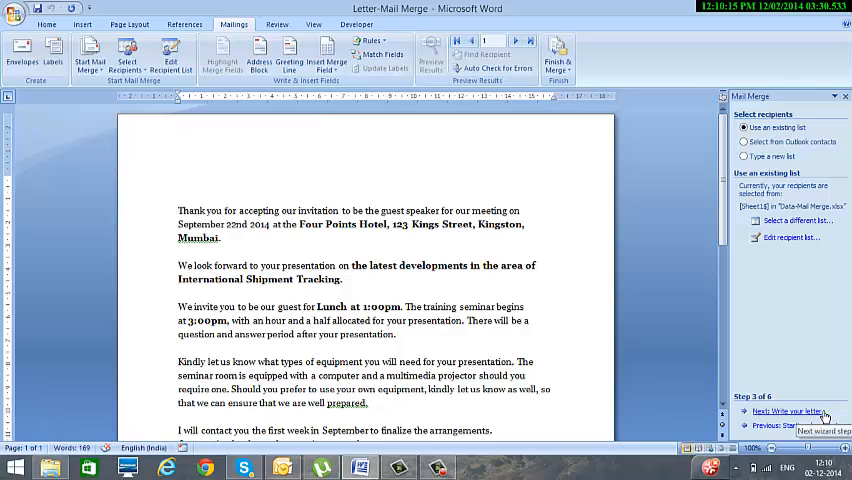
{"action": "left_click", "coordinate": [788, 412]}
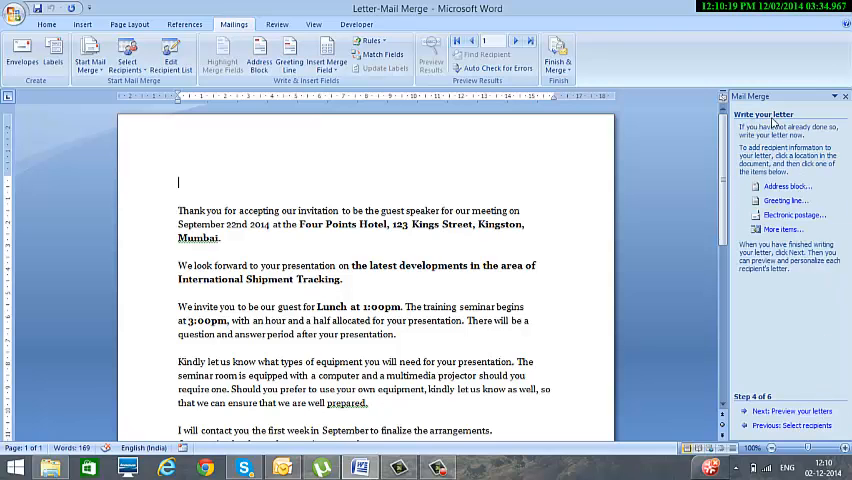
{"action": "mouse_move", "coordinate": [756, 138]}
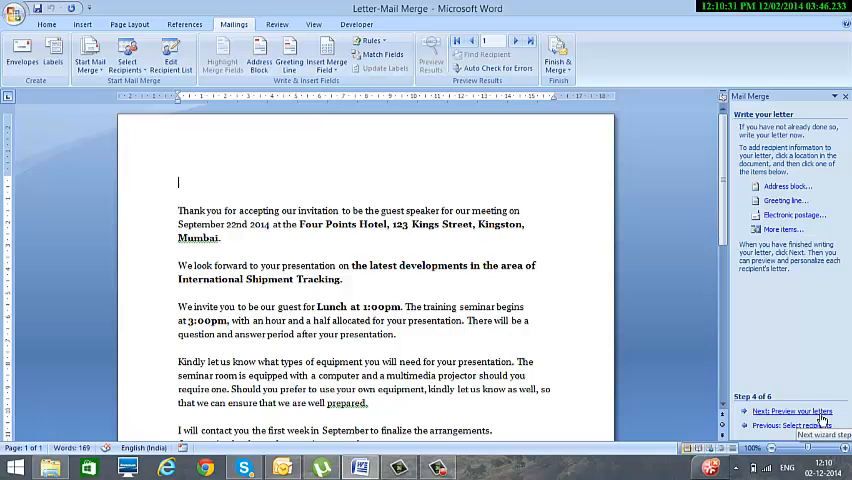
Advance the wizard to step 5, previewing the letters from recipient 1
{"action": "left_click", "coordinate": [790, 412]}
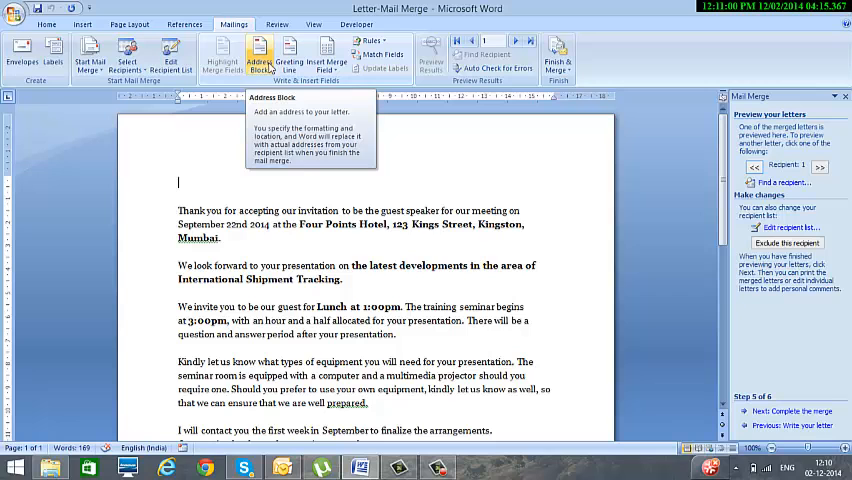
Insert an Address Block at the top of the letter after previewing a few recipients' addresses
{"action": "left_click", "coordinate": [260, 56]}
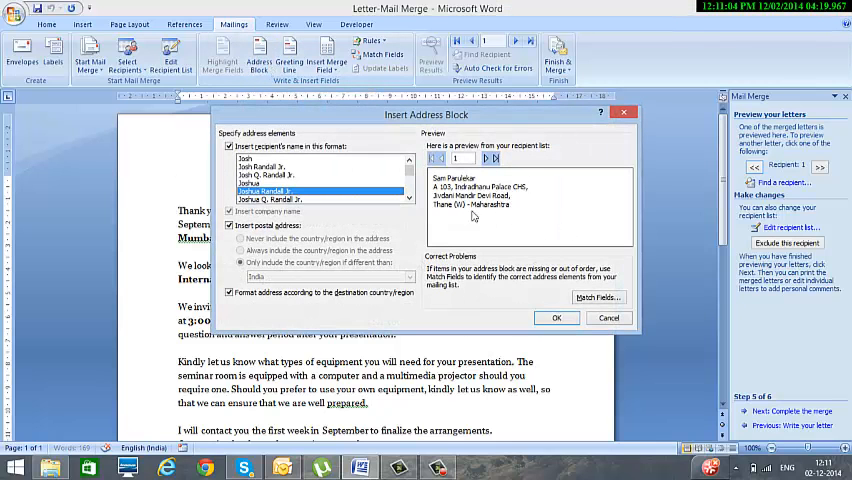
{"action": "mouse_move", "coordinate": [168, 194]}
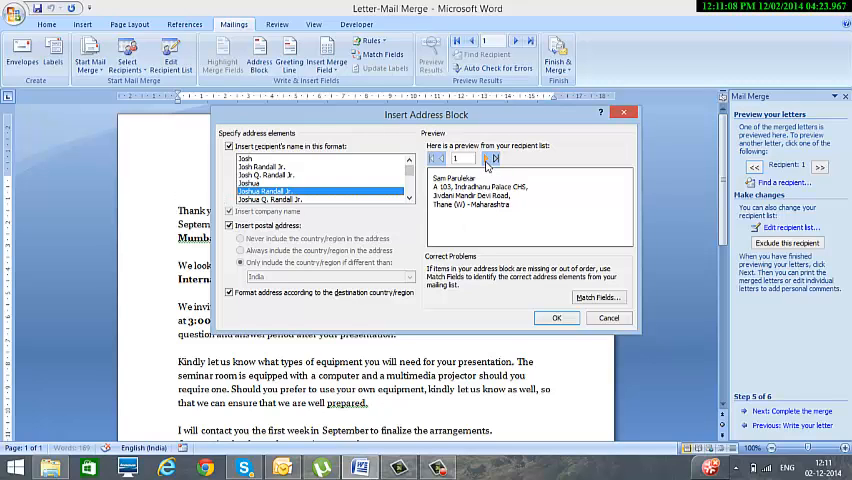
{"action": "left_click", "coordinate": [492, 158]}
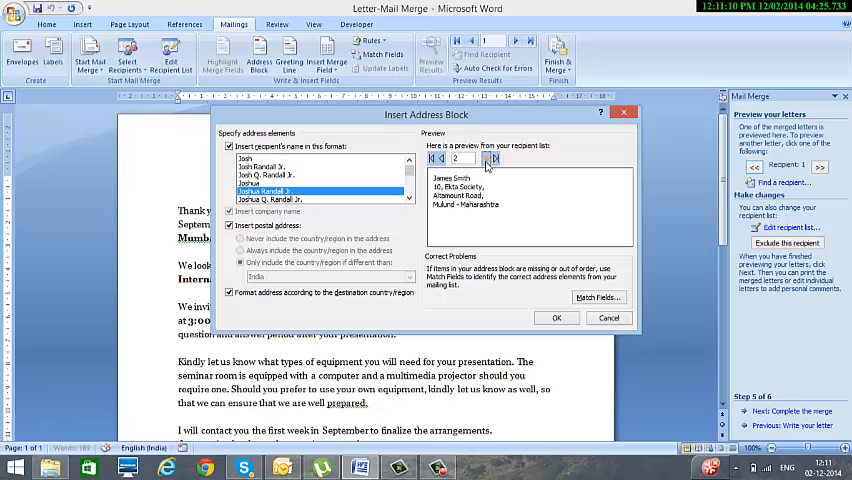
{"action": "left_click", "coordinate": [484, 158]}
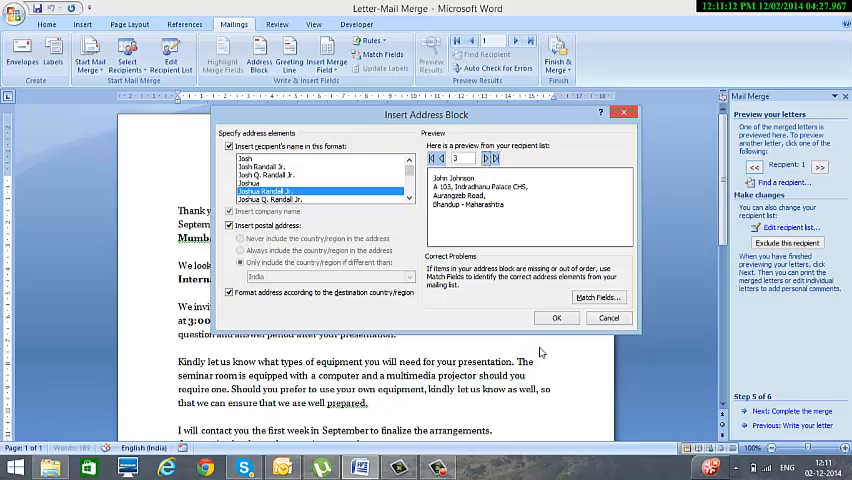
{"action": "left_click", "coordinate": [556, 318]}
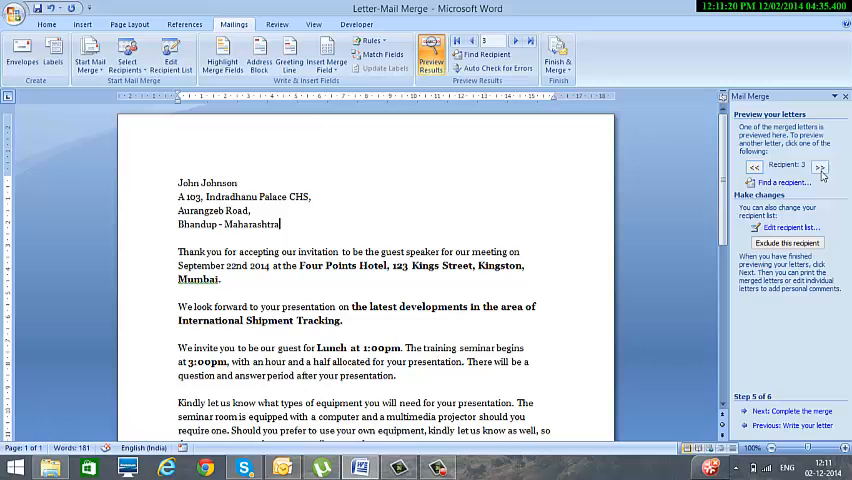
{"action": "left_click", "coordinate": [820, 166]}
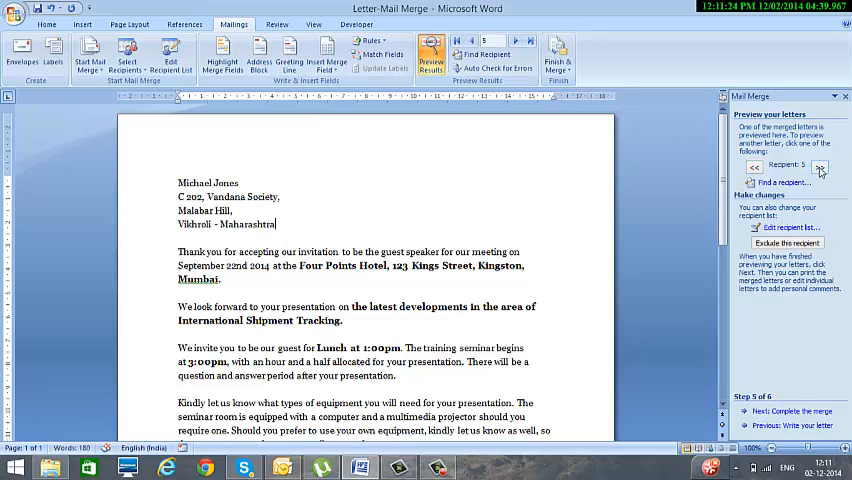
{"action": "left_click", "coordinate": [820, 166]}
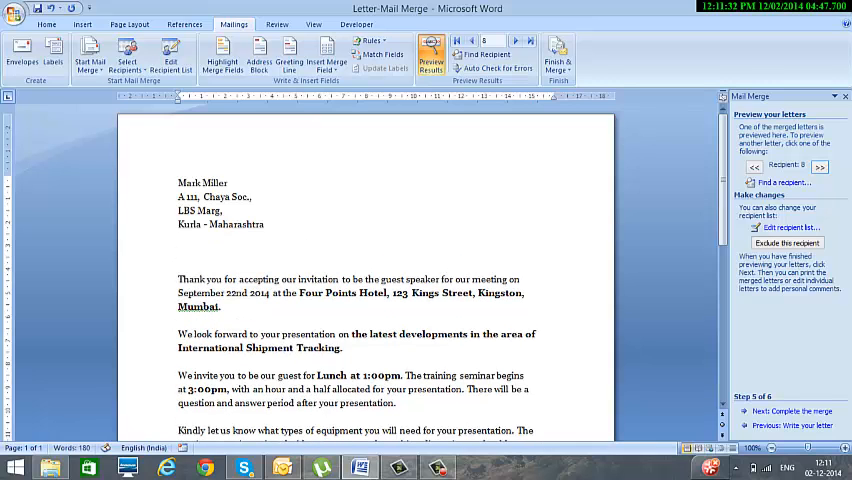
{"action": "type", "text": "Dear"}
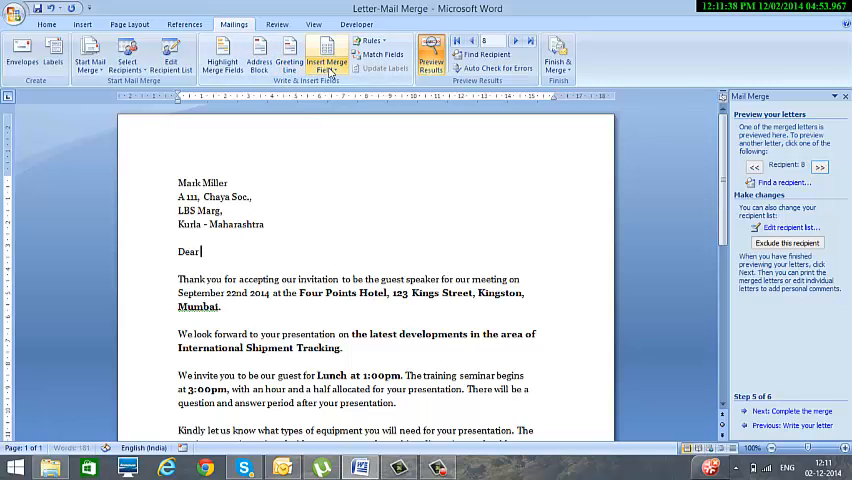
{"action": "left_click", "coordinate": [326, 58]}
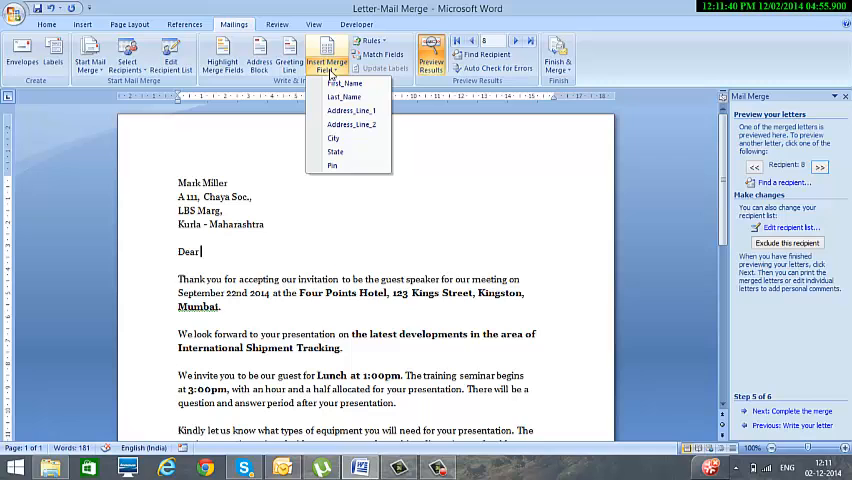
{"action": "left_click", "coordinate": [344, 84]}
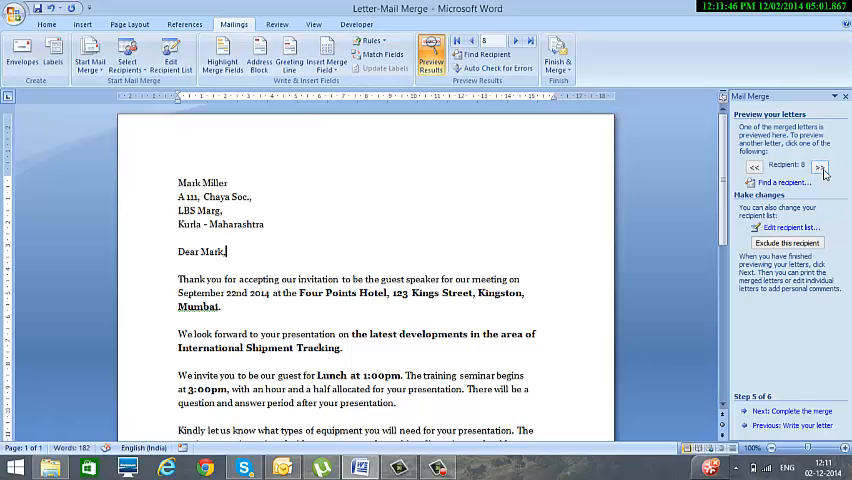
{"action": "left_click", "coordinate": [820, 166]}
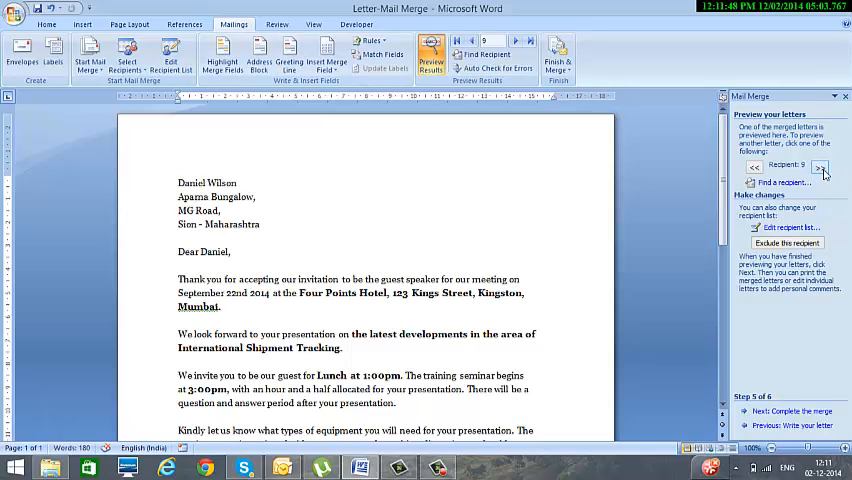
{"action": "left_click", "coordinate": [824, 166]}
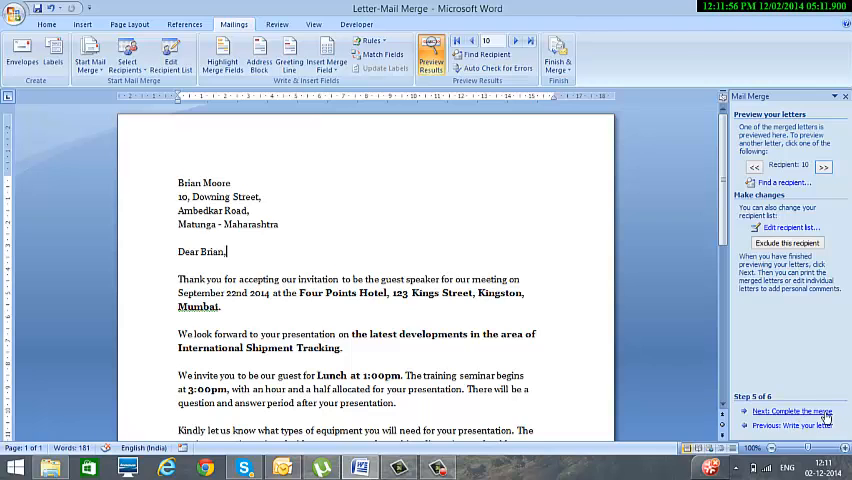
Complete the merge of all records into a new document Letters1 of individual letters
{"action": "left_click", "coordinate": [790, 412]}
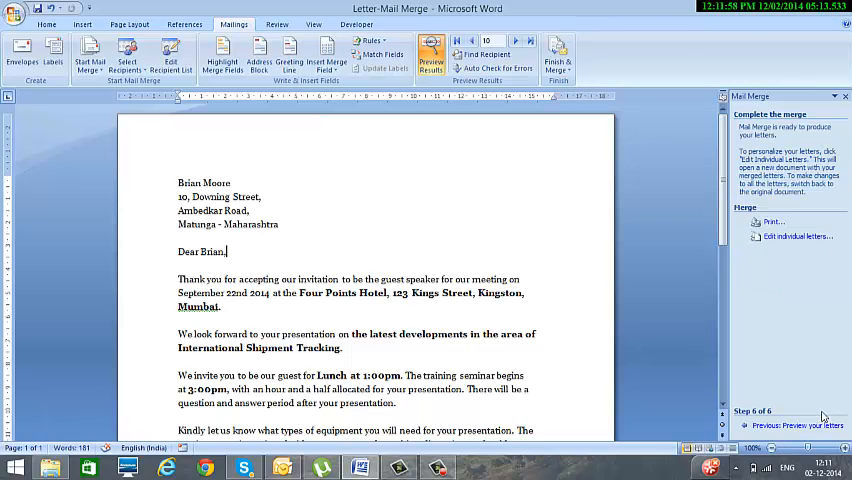
{"action": "mouse_move", "coordinate": [772, 220]}
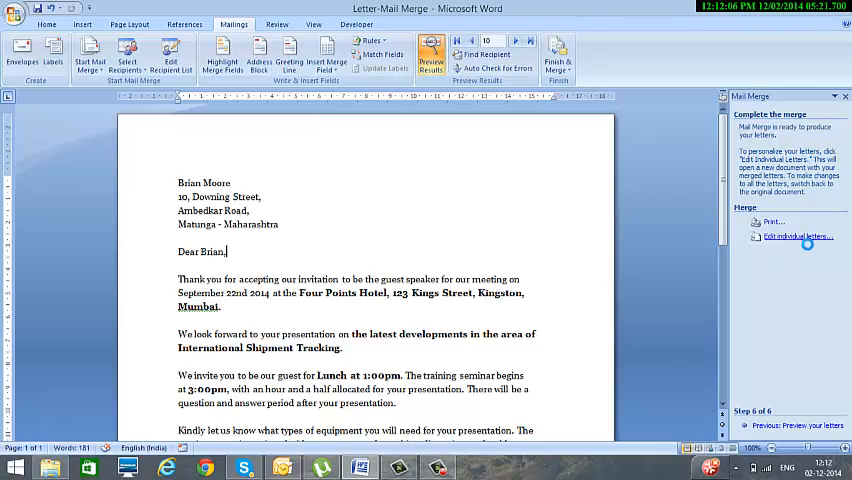
{"action": "left_click", "coordinate": [796, 236]}
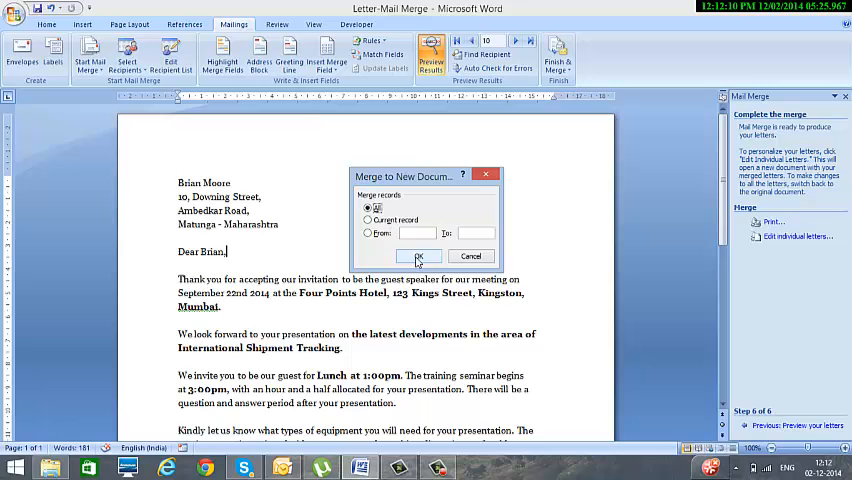
{"action": "left_click", "coordinate": [420, 256]}
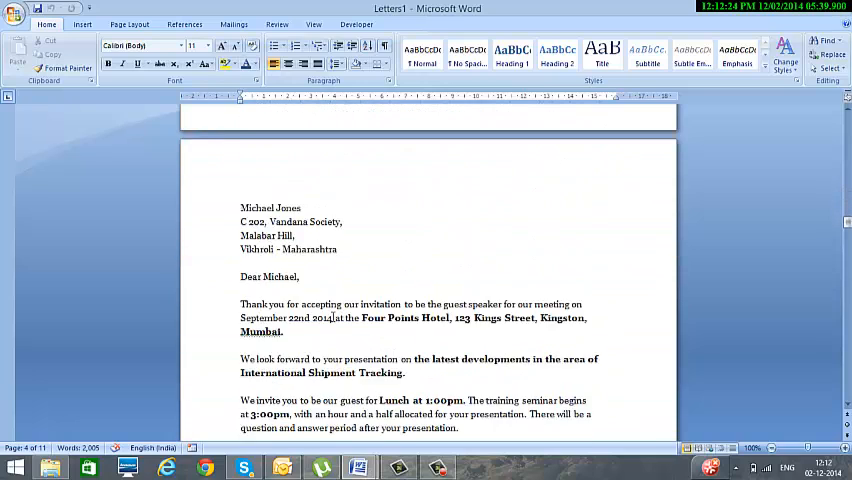
{"action": "scroll", "scroll_direction": "down", "scroll_amount": 3}
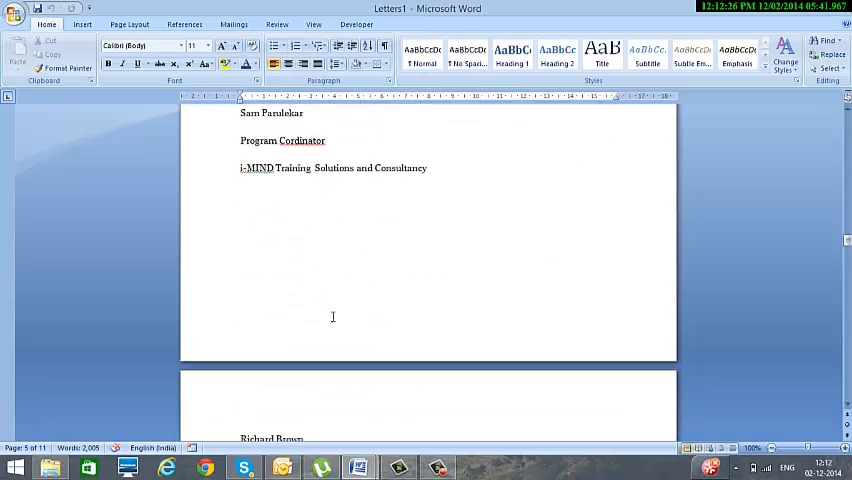
{"action": "scroll", "scroll_direction": "down", "scroll_amount": 3}
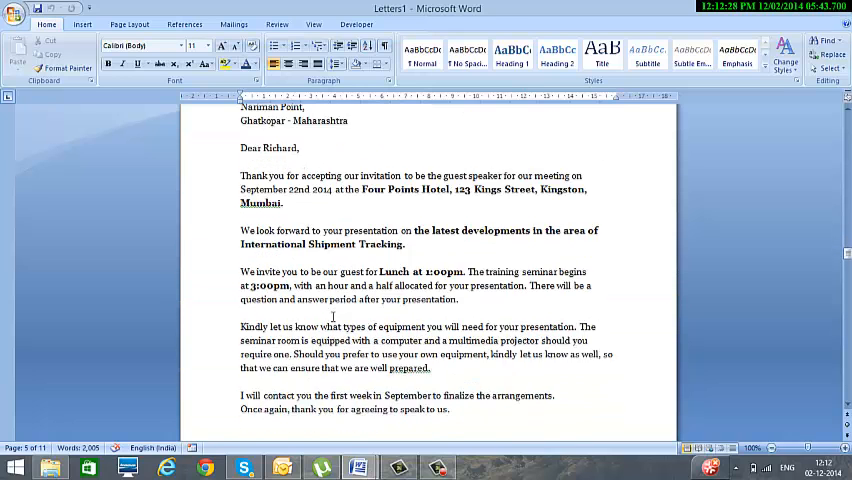
{"action": "scroll", "scroll_direction": "down", "scroll_amount": 3}
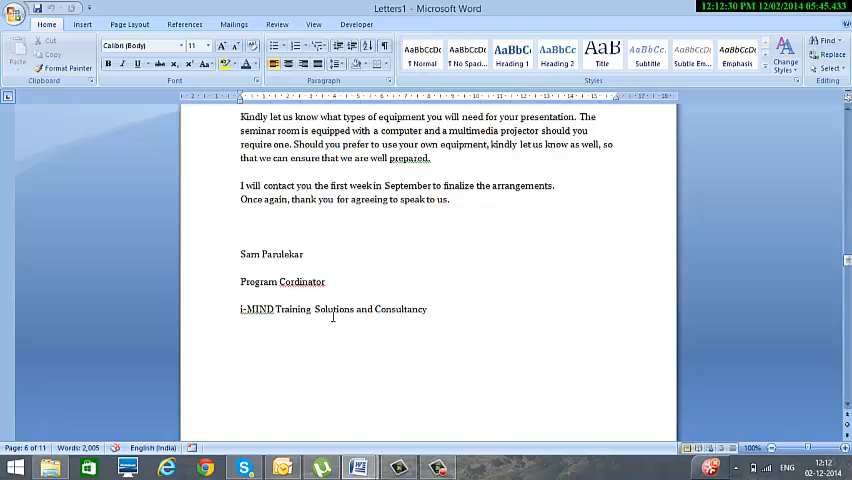
{"action": "scroll", "scroll_direction": "down", "scroll_amount": 3}
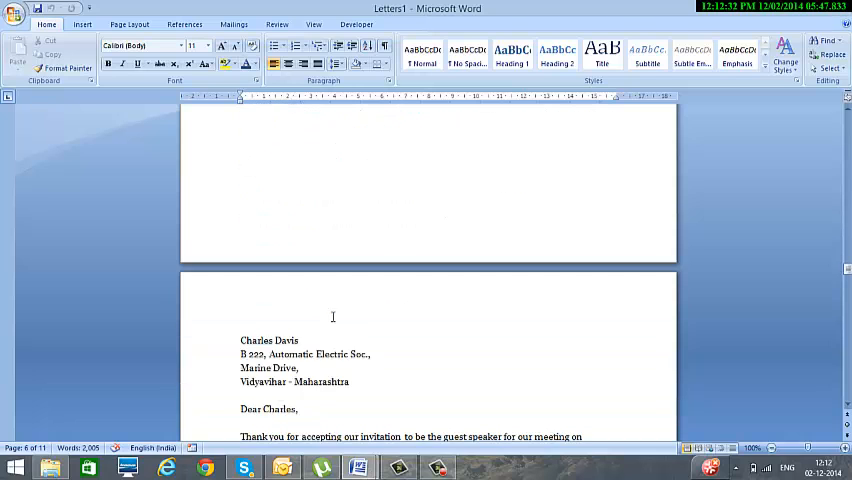